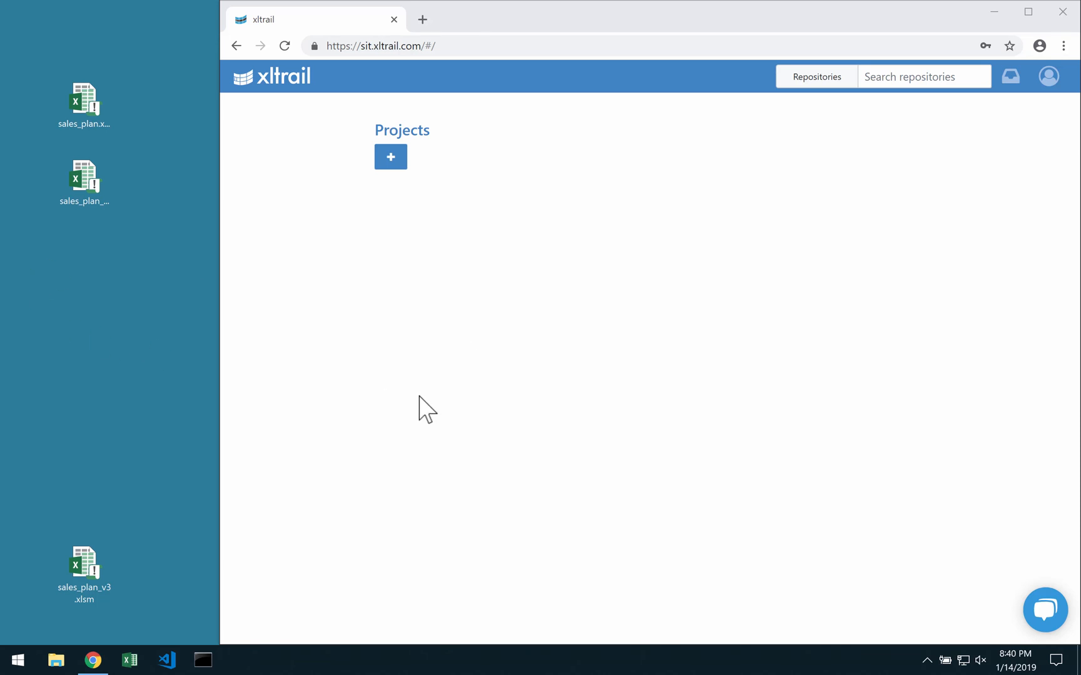
Create a new project named Comparisons from the Projects list
left_click(391, 156)
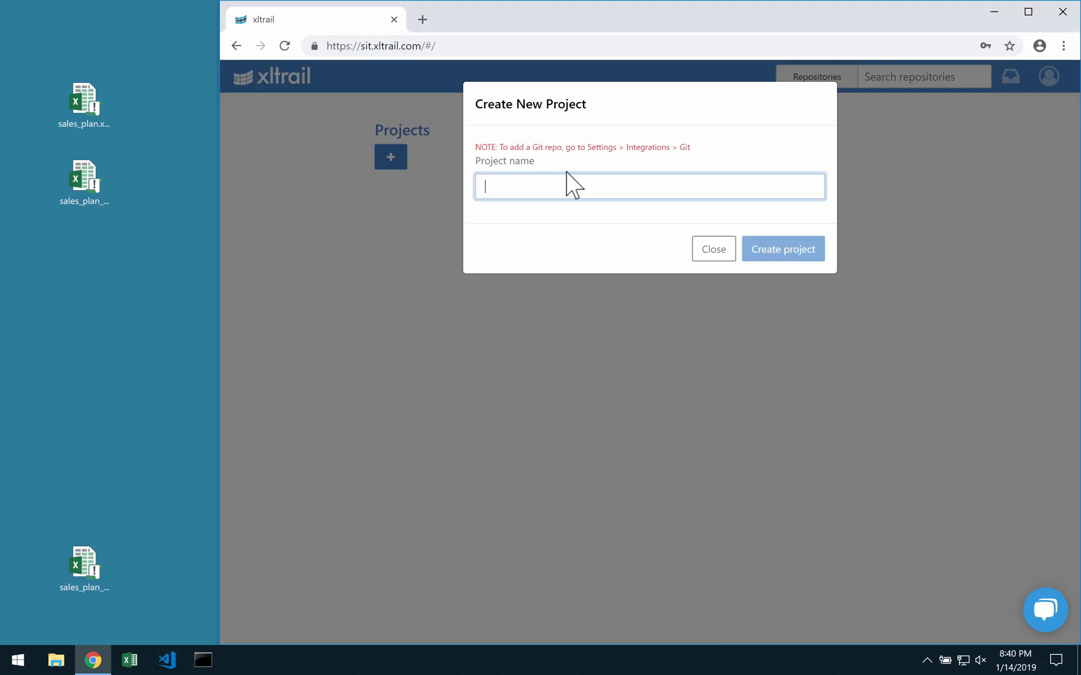
type("Comparison")
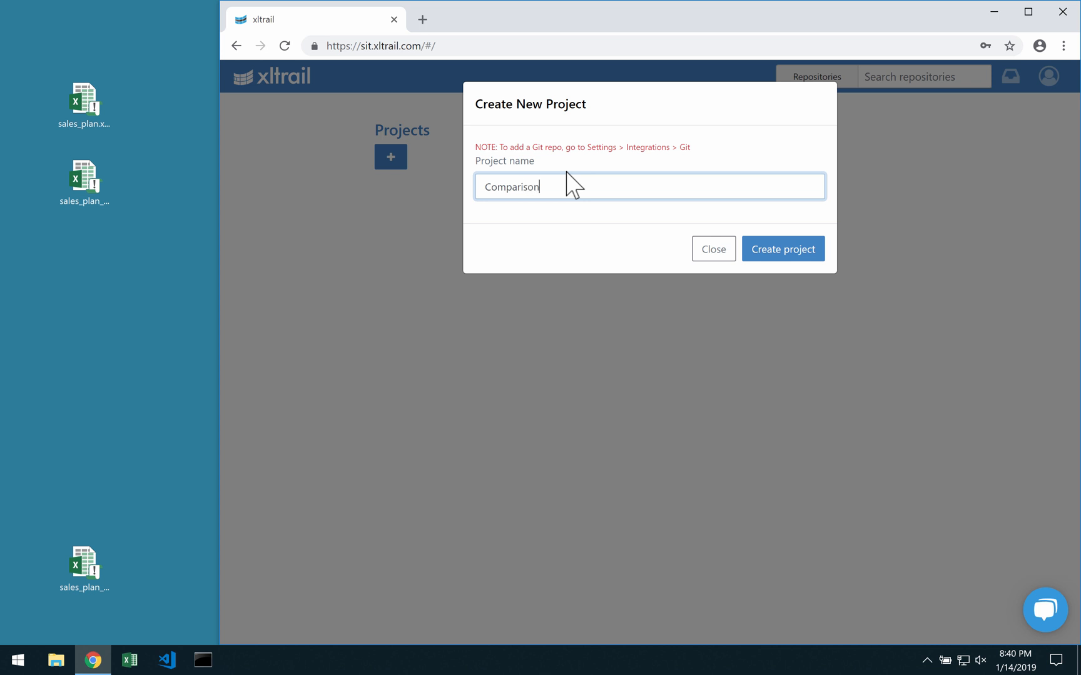
left_click(783, 249)
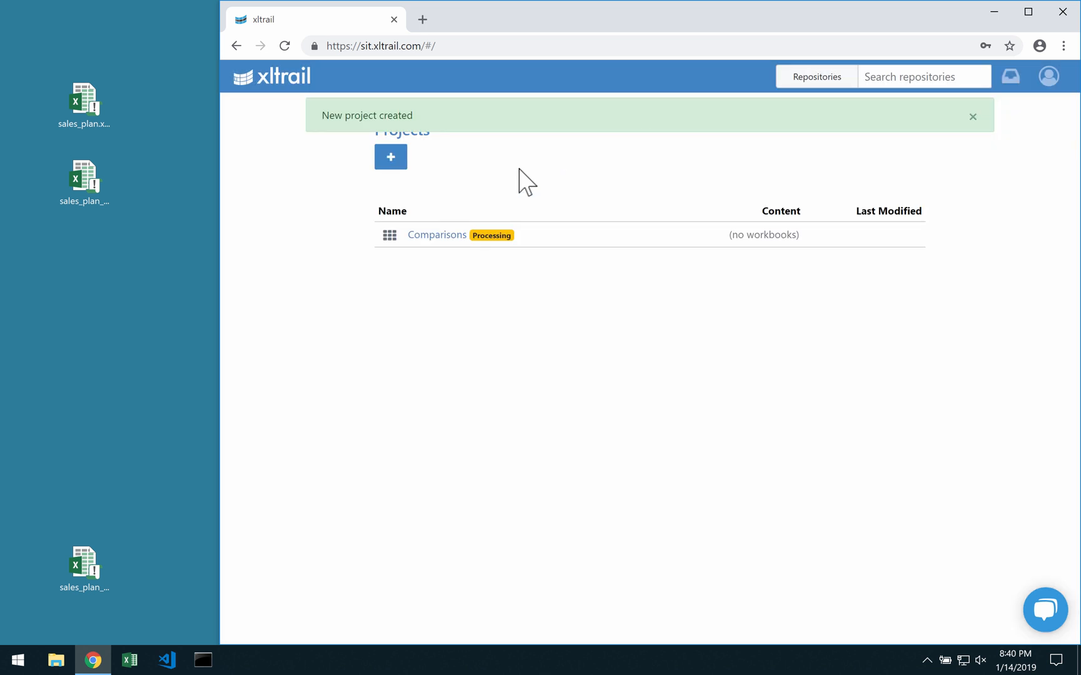
Upload sales_plan.xlsm from the desktop into Comparisons with the comment 'version 1'
left_click(436, 235)
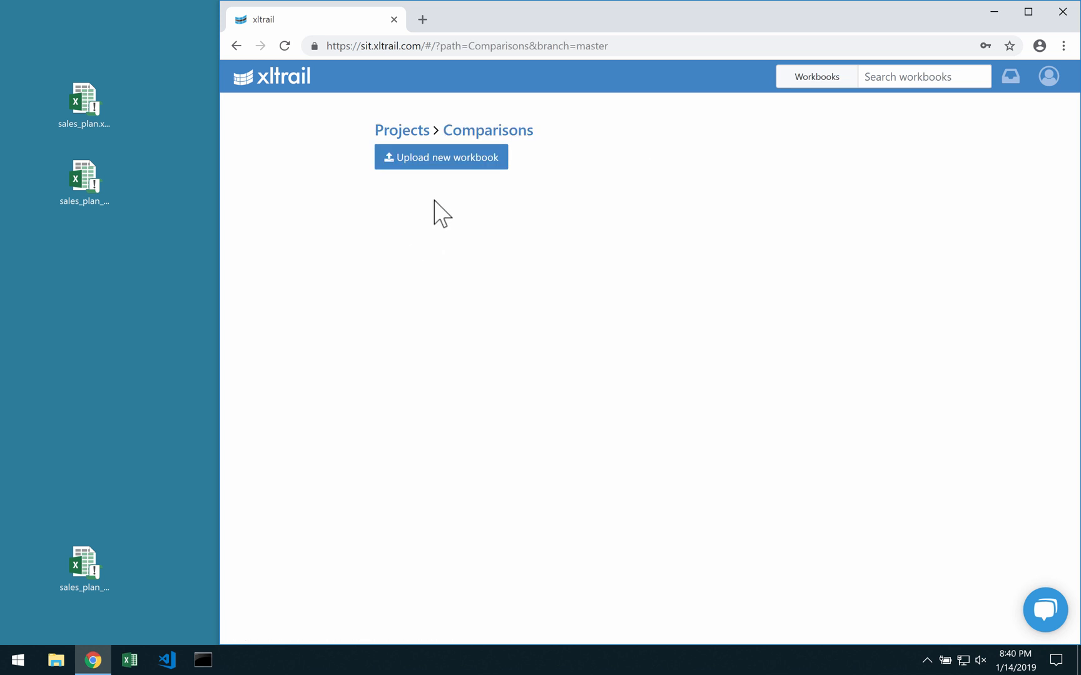
left_click(441, 156)
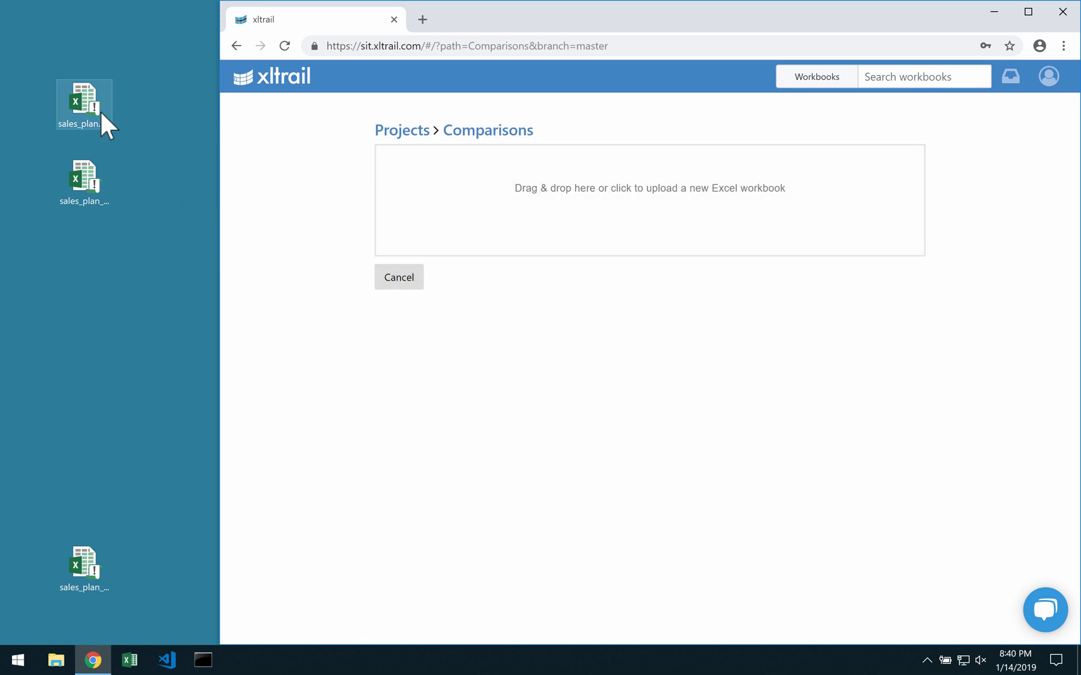
left_click_drag(84, 104, 478, 200)
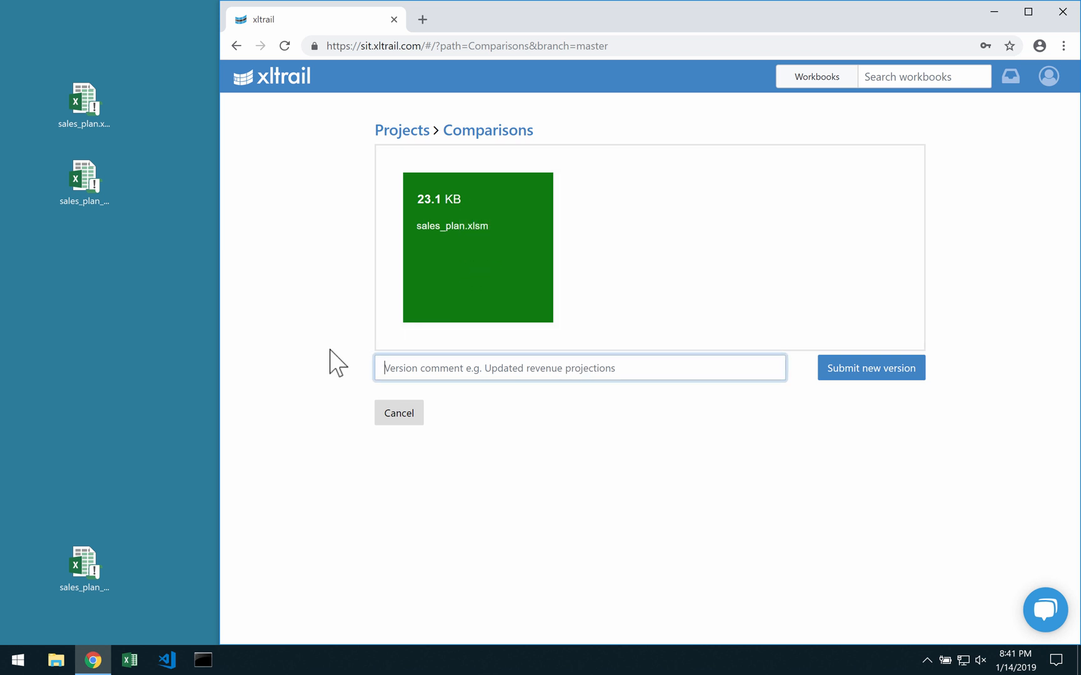
type("version 1")
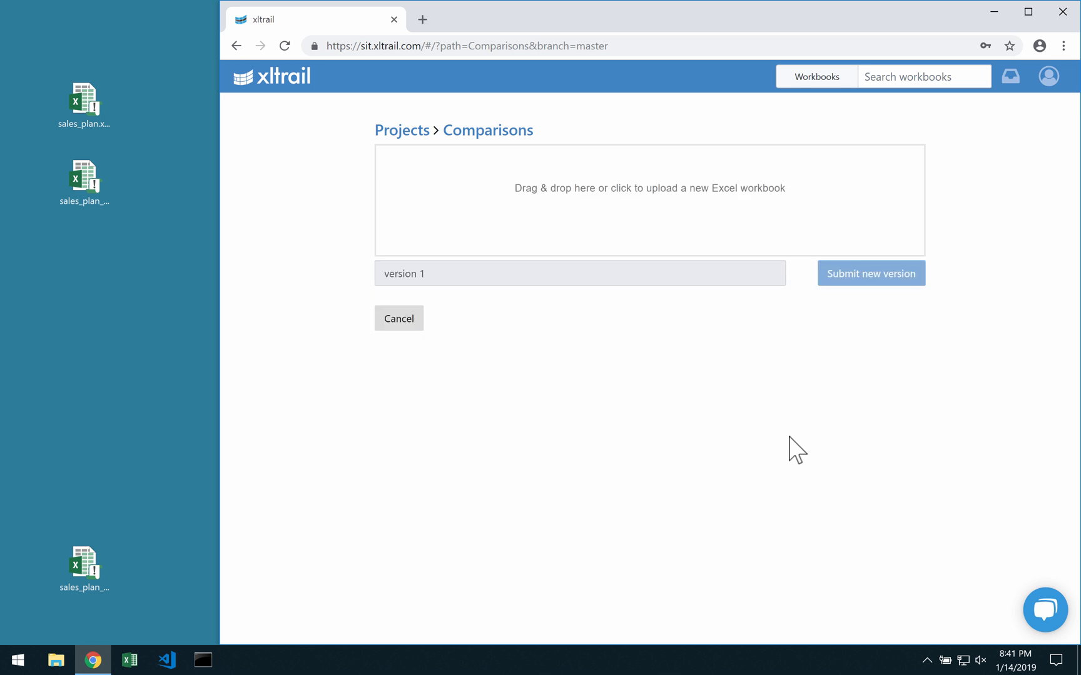
left_click(870, 273)
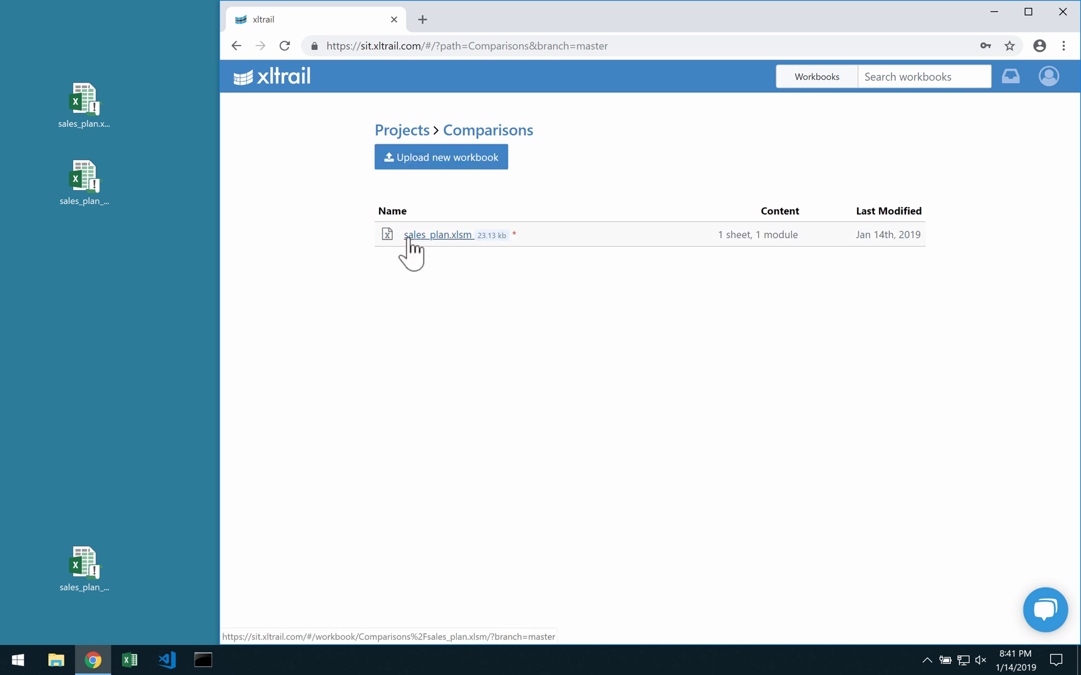
Submit sales_plan_v2.xlsm as version 2 of sales_plan.xlsm and view its history
left_click(438, 234)
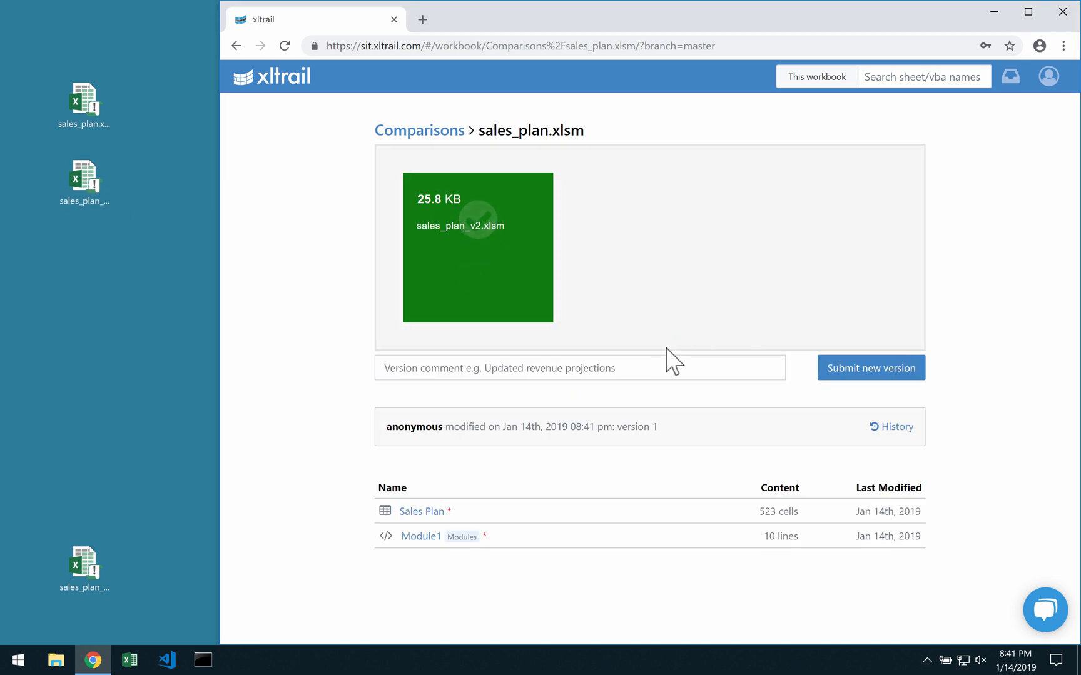
type("version 2")
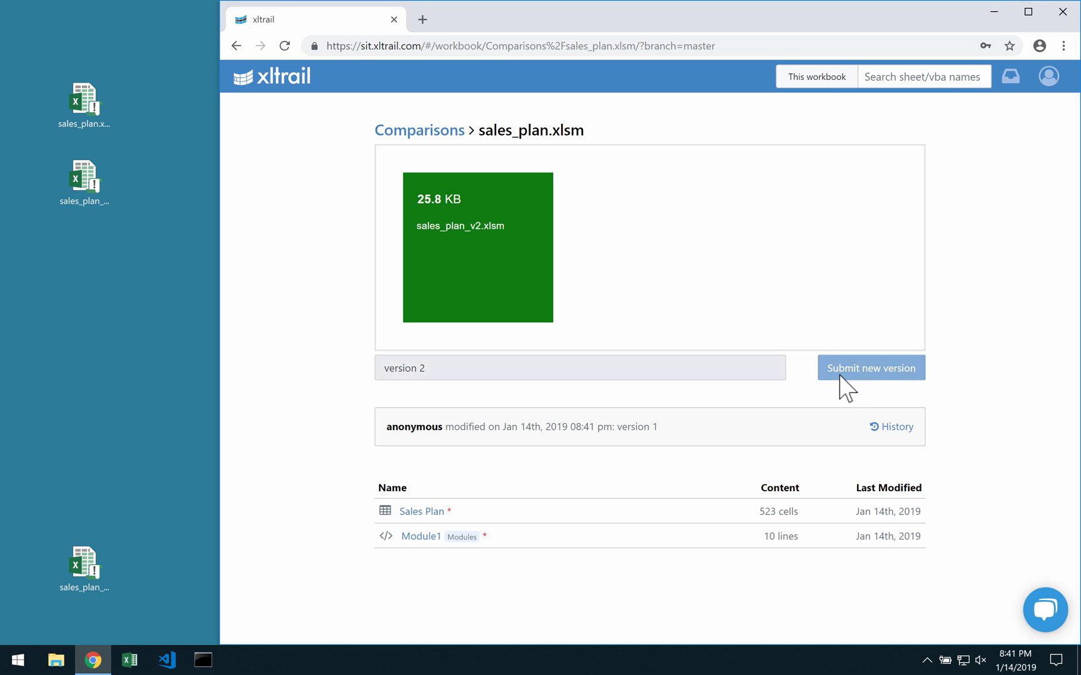
left_click(870, 367)
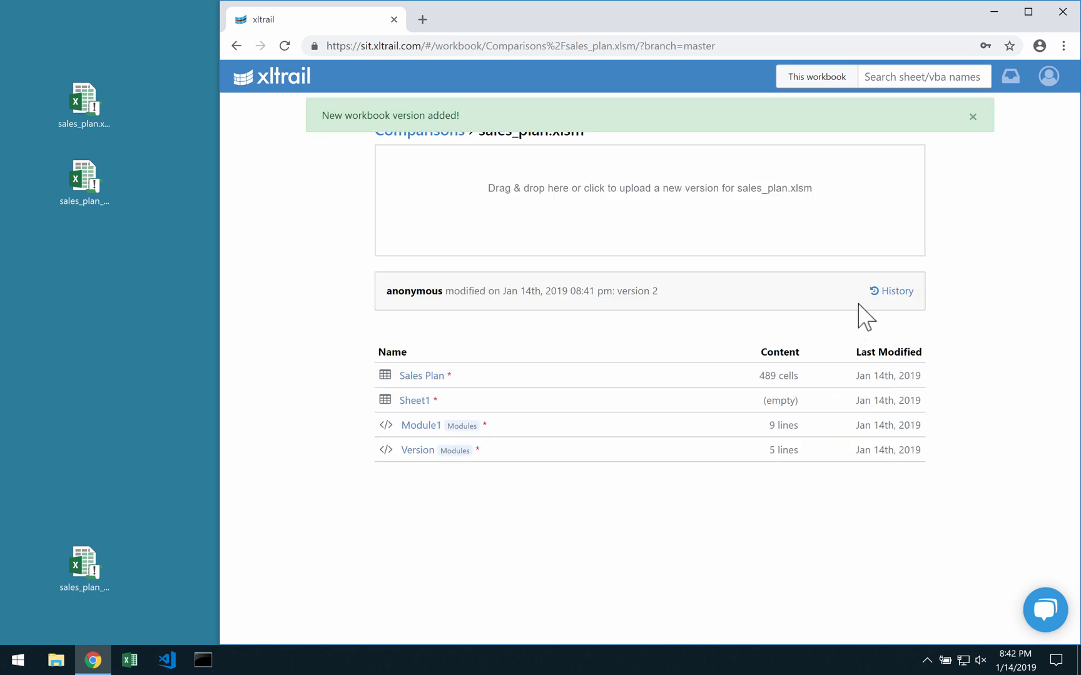
left_click(891, 291)
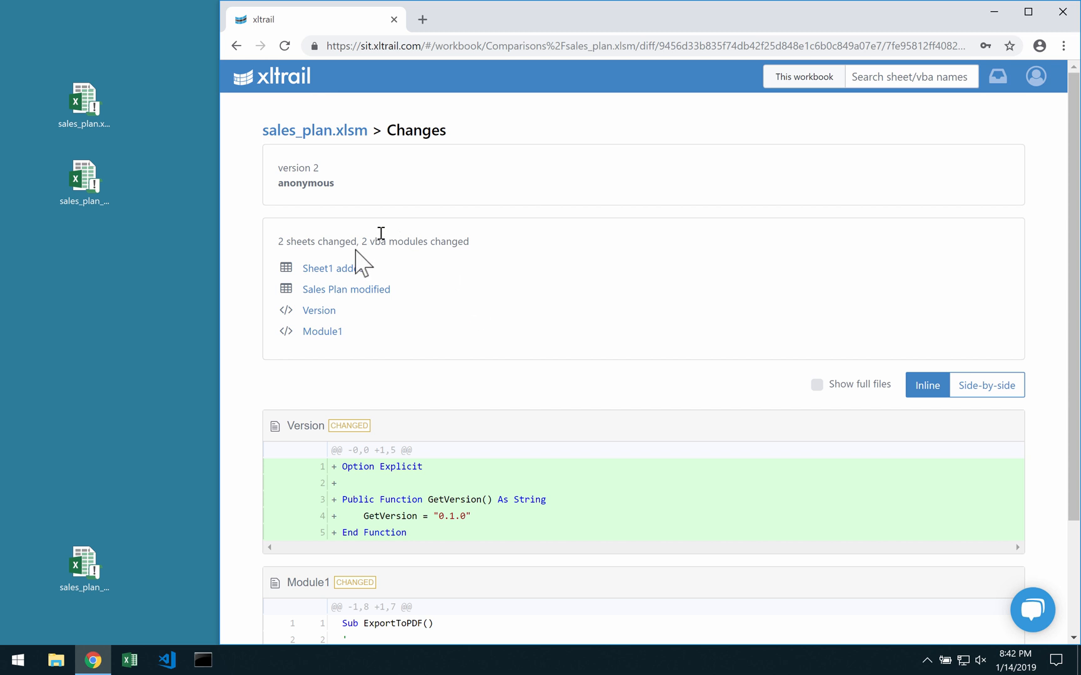
Review the Sheet1 and Sales Plan changes, inspecting the changed formula in D13
left_click(327, 268)
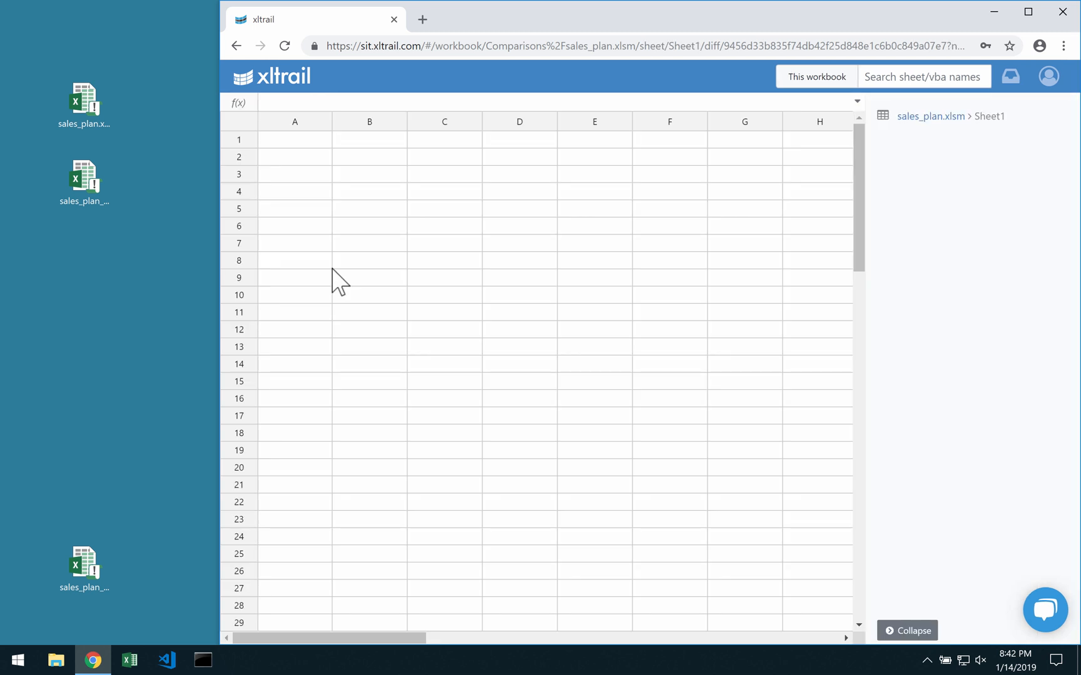
left_click(237, 45)
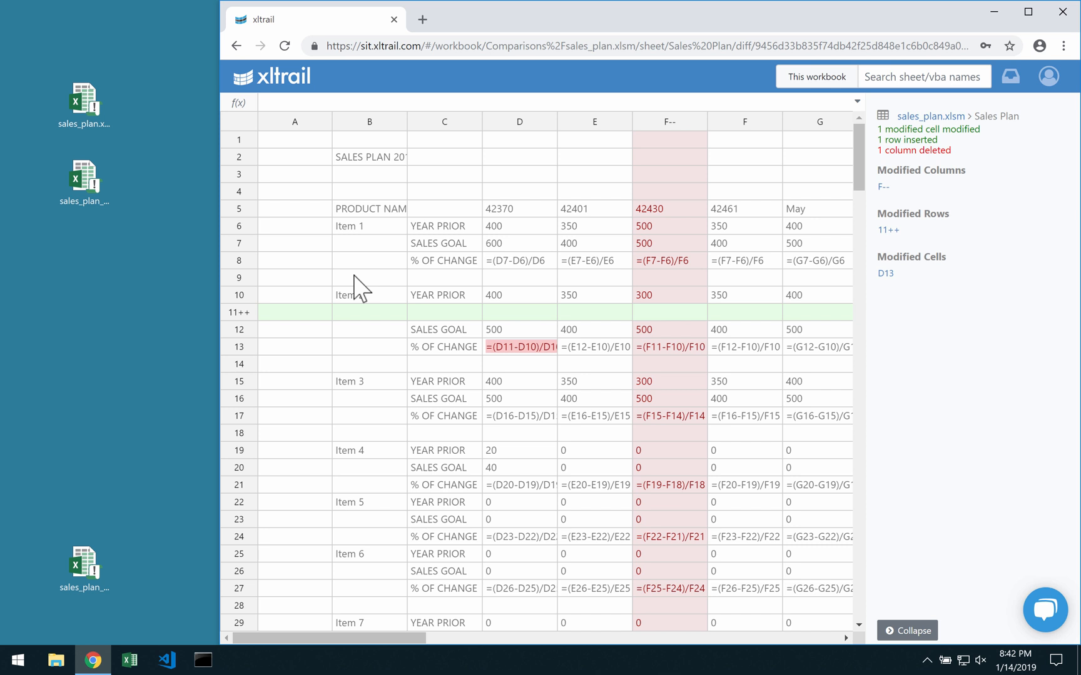
mouse_move(269, 334)
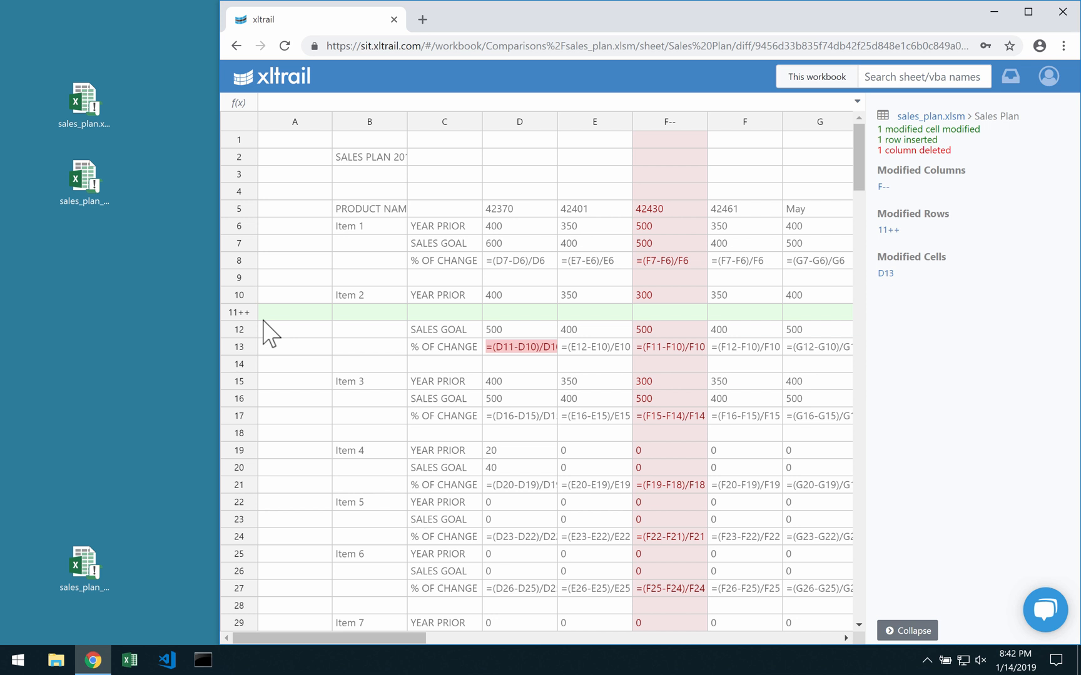
mouse_move(698, 133)
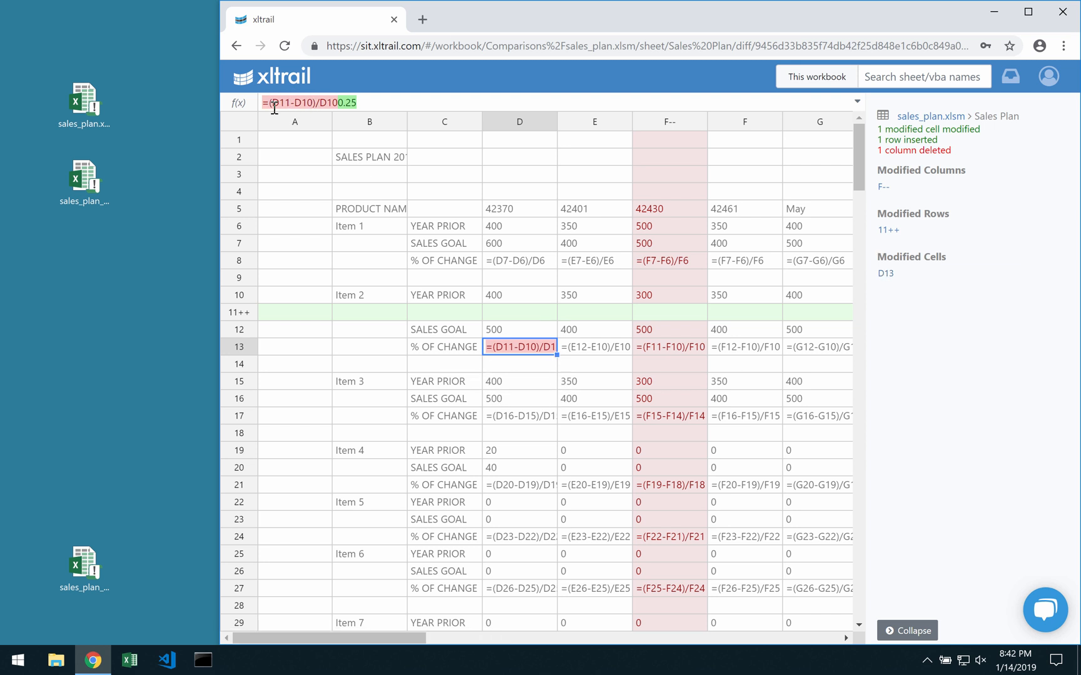
mouse_move(302, 128)
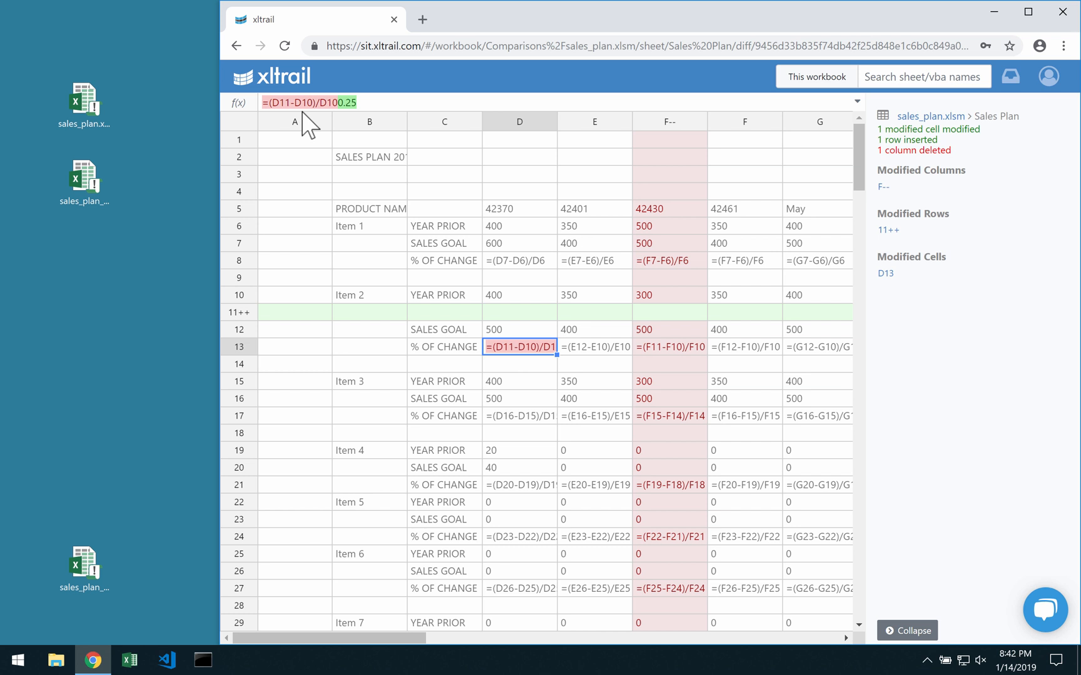
left_click(236, 46)
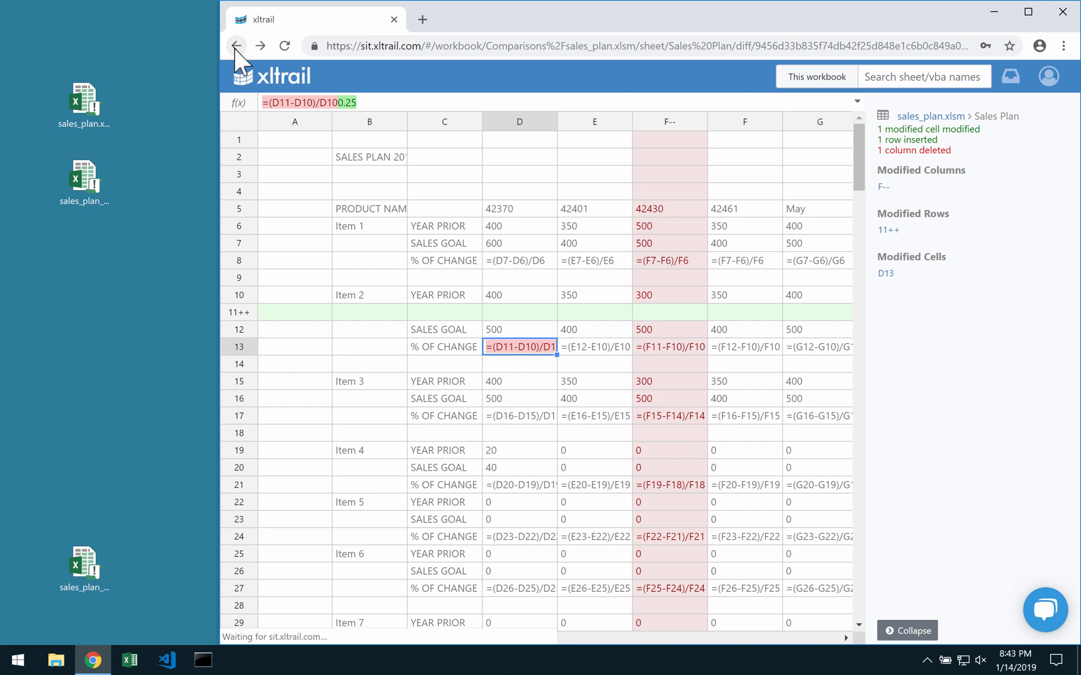
left_click(236, 46)
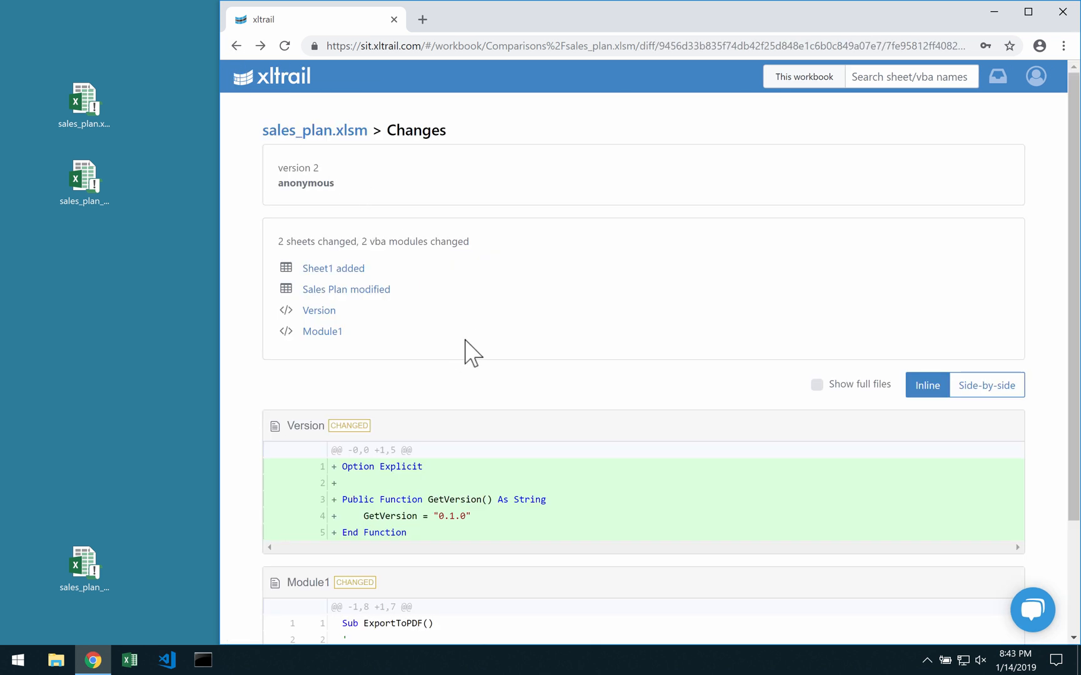
scroll("down", 3)
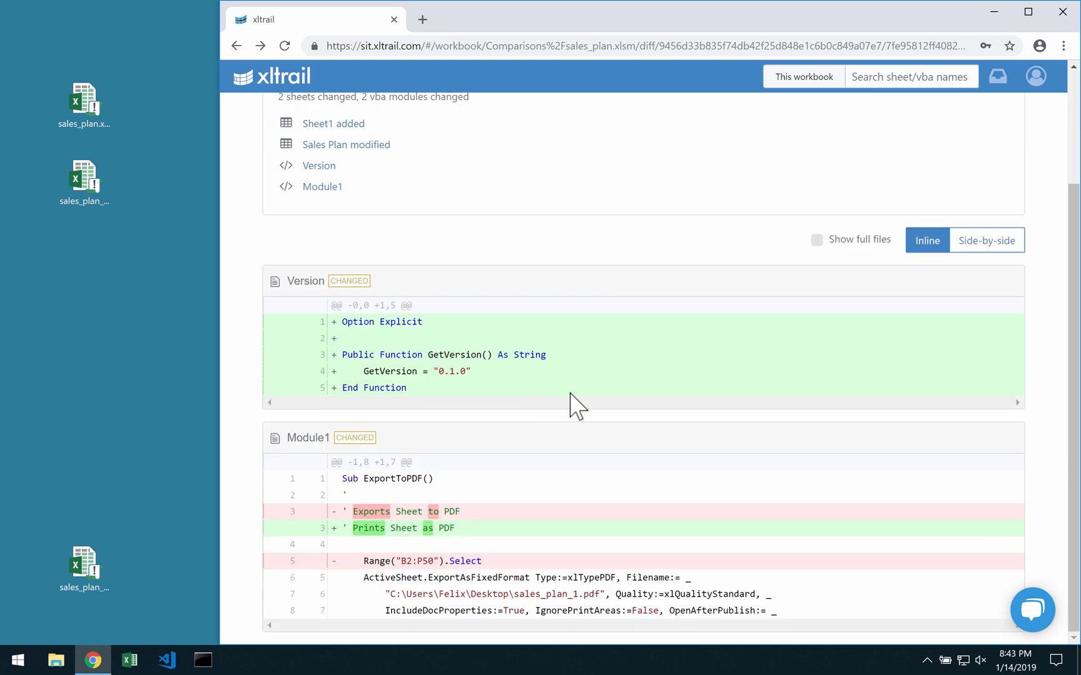
mouse_move(573, 348)
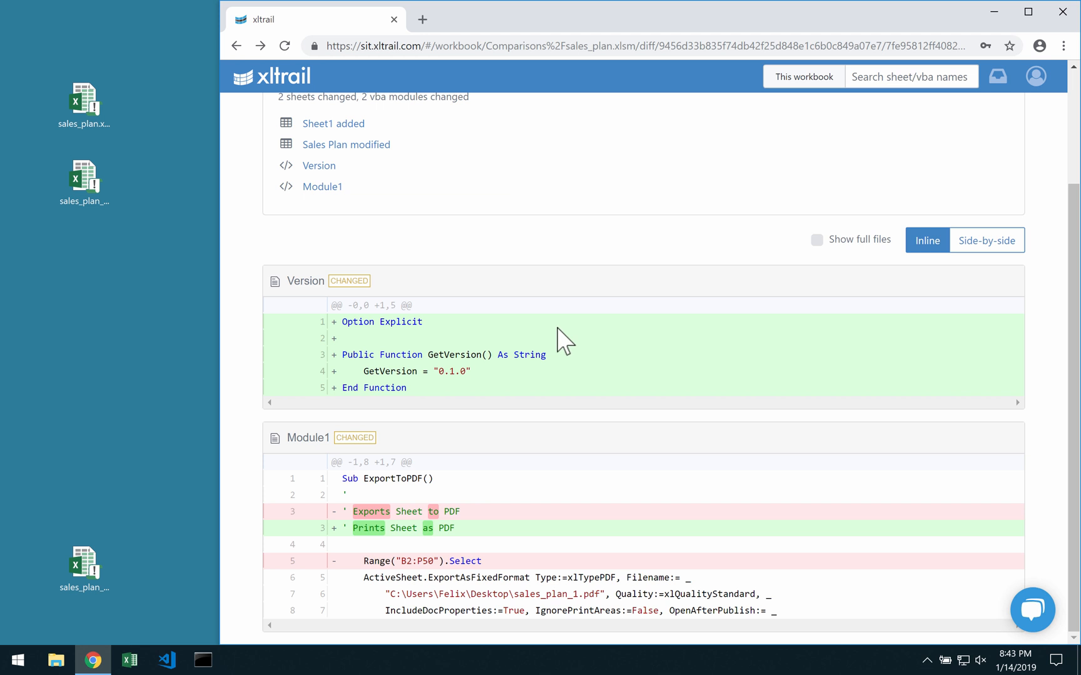
mouse_move(587, 362)
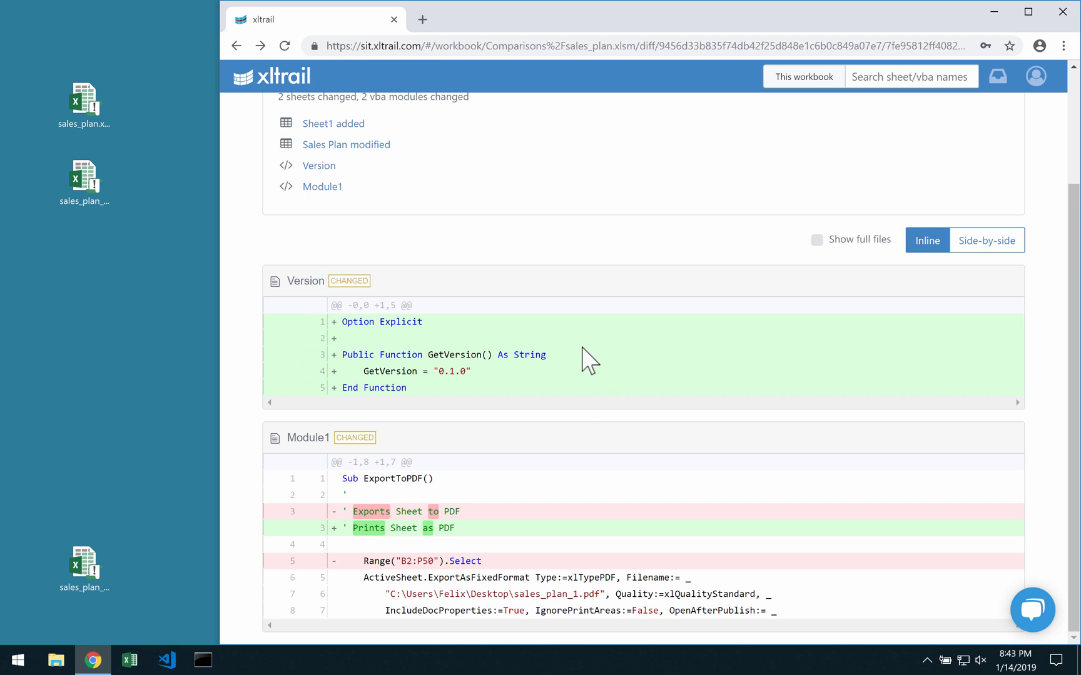
mouse_move(493, 654)
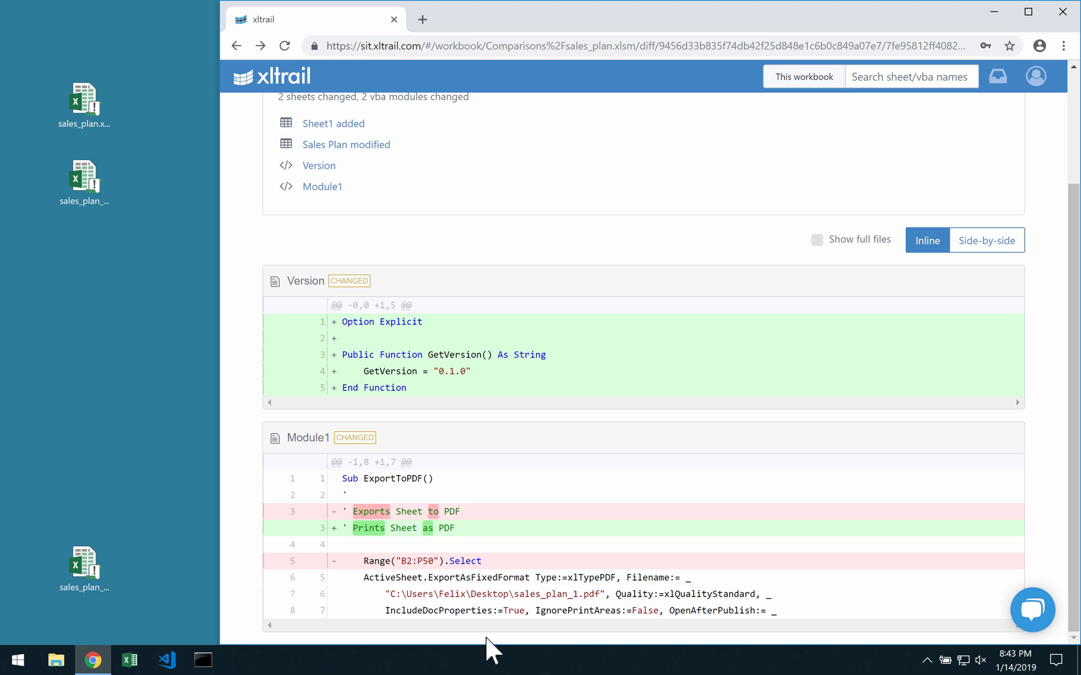
scroll("up", 3)
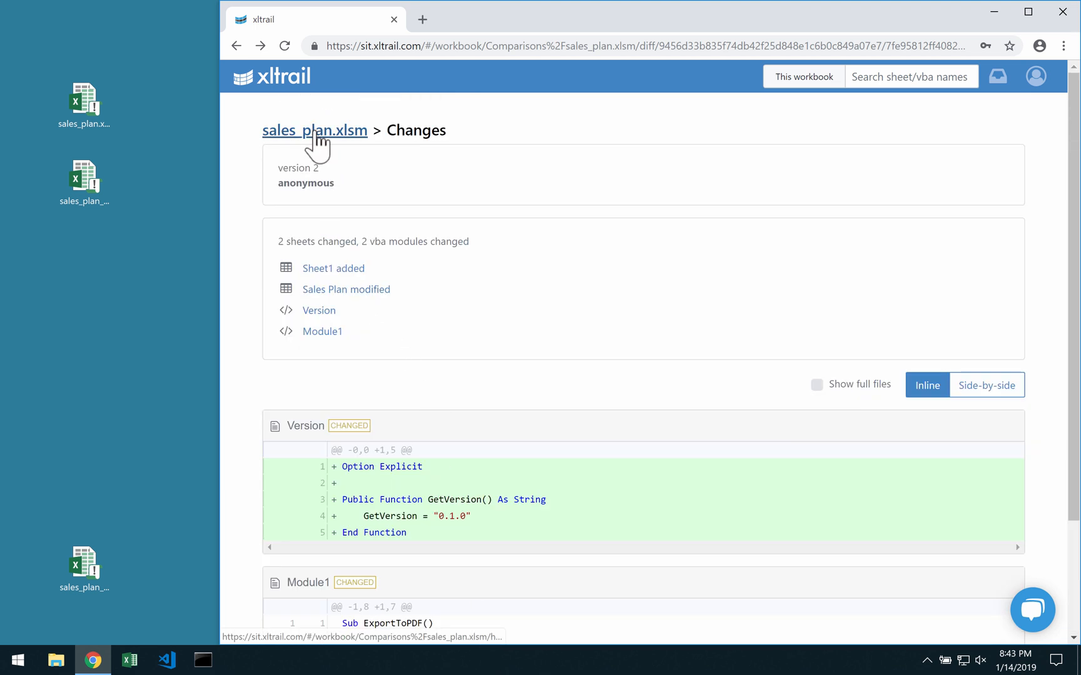
Submit sales_plan_v3.xlsm as a new version of sales_plan.xlsm commented 'version 3'
left_click(315, 130)
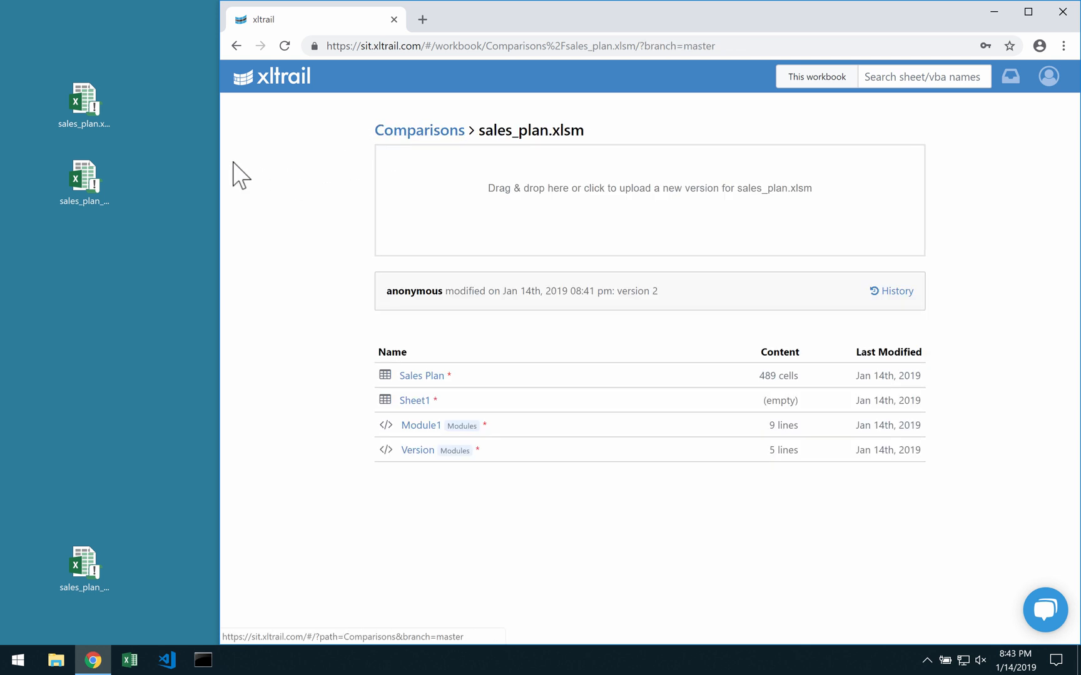
mouse_move(149, 633)
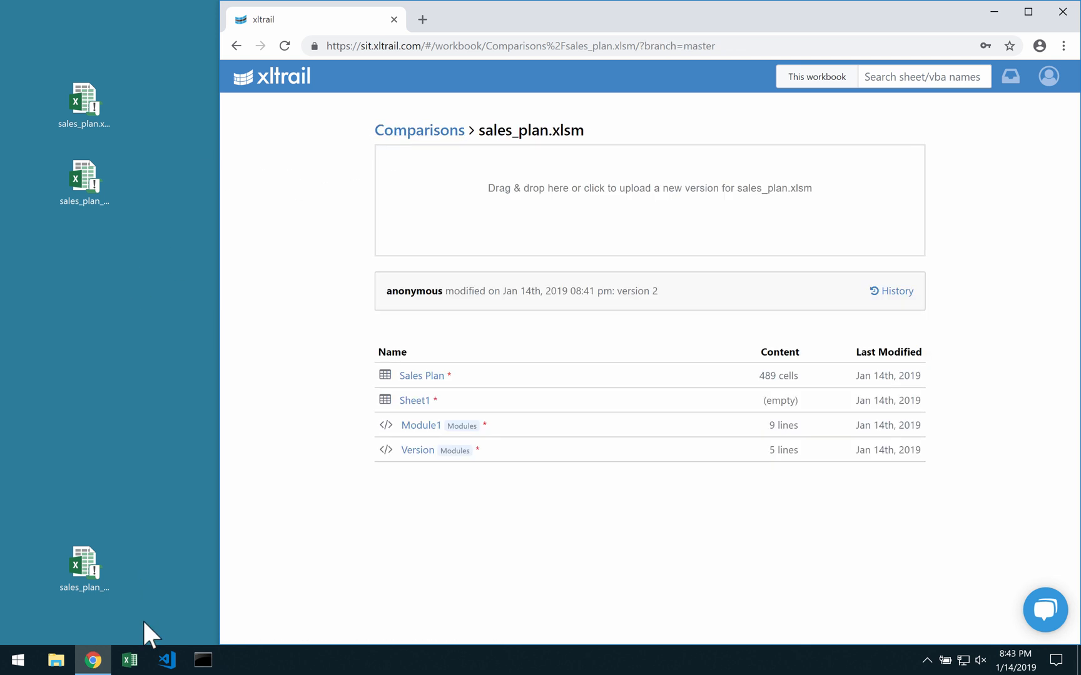
left_click(83, 566)
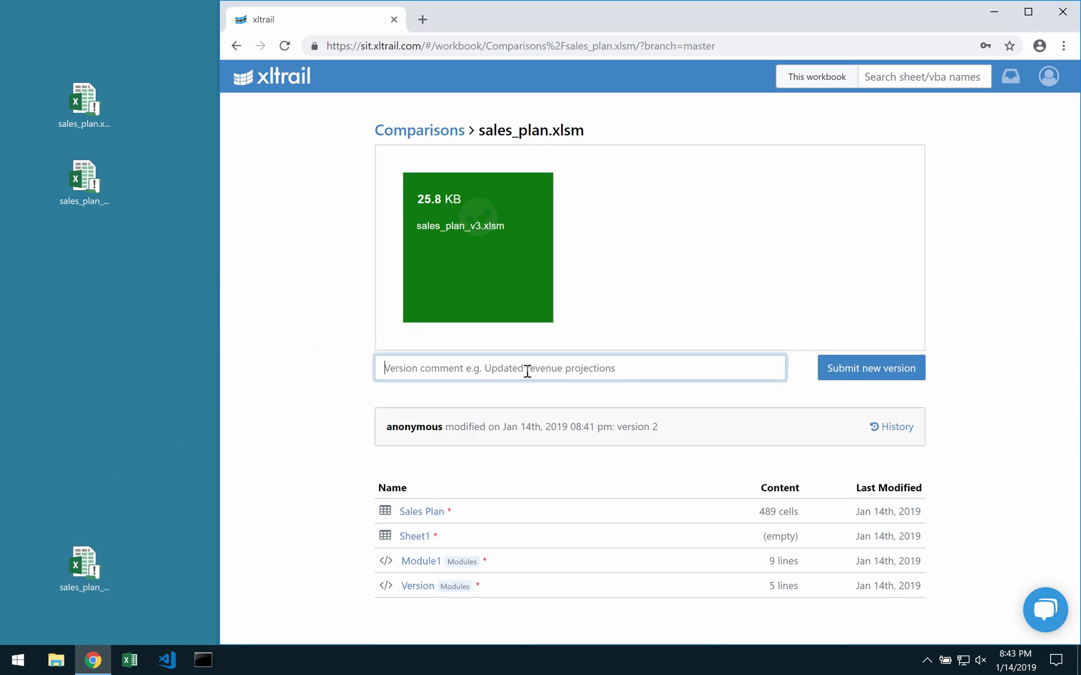
type("version 3")
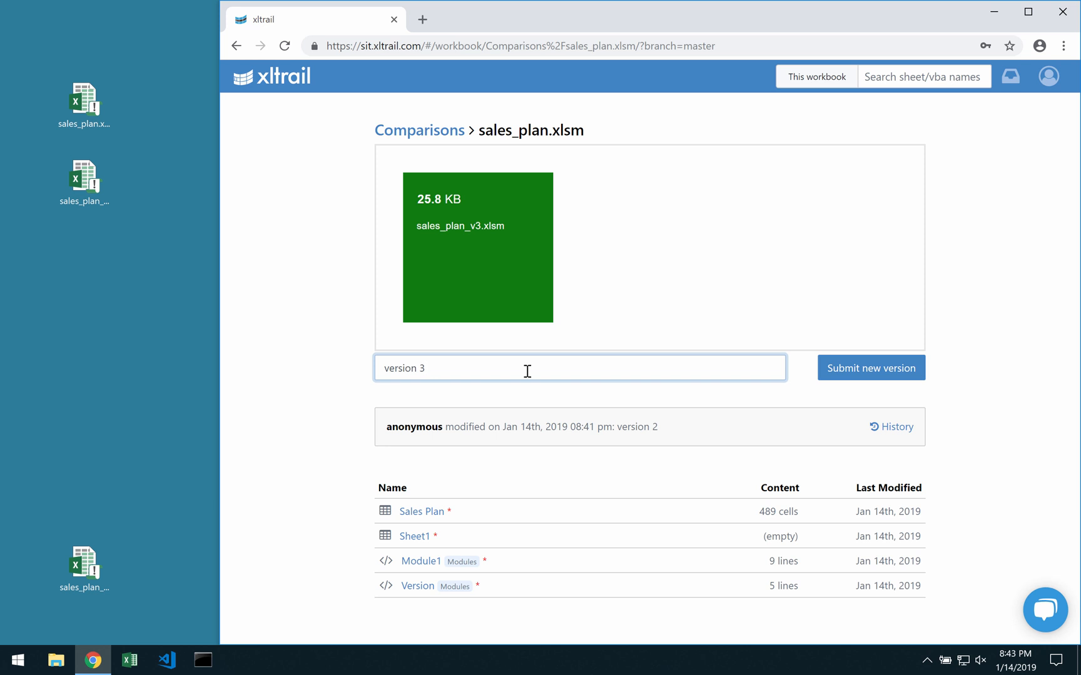
mouse_move(871, 367)
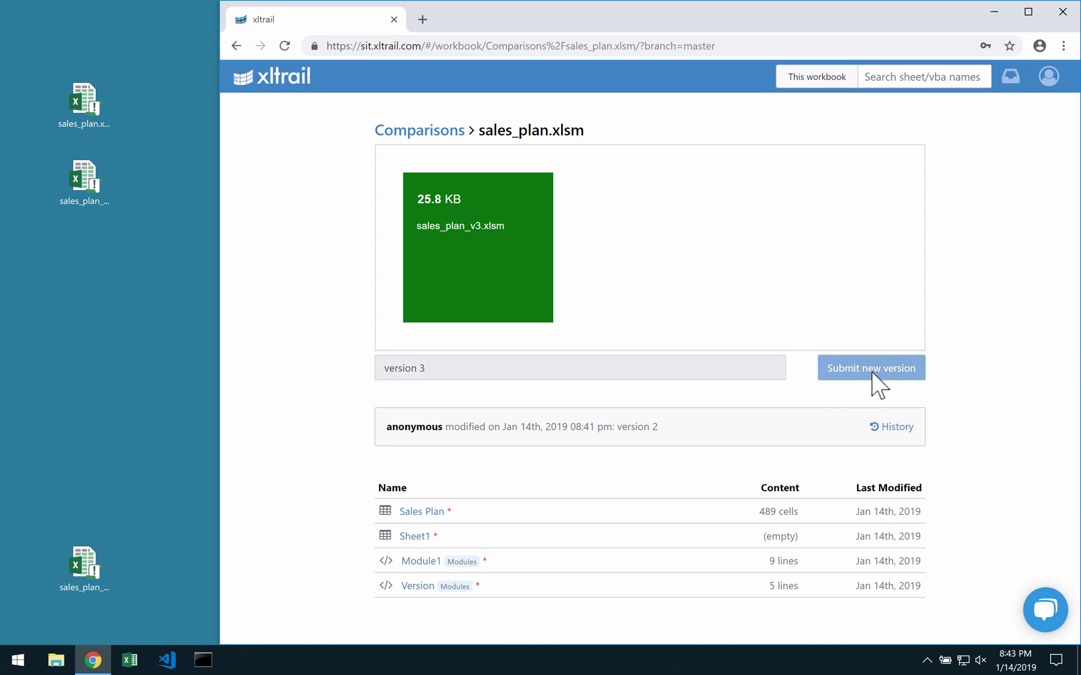
left_click(870, 367)
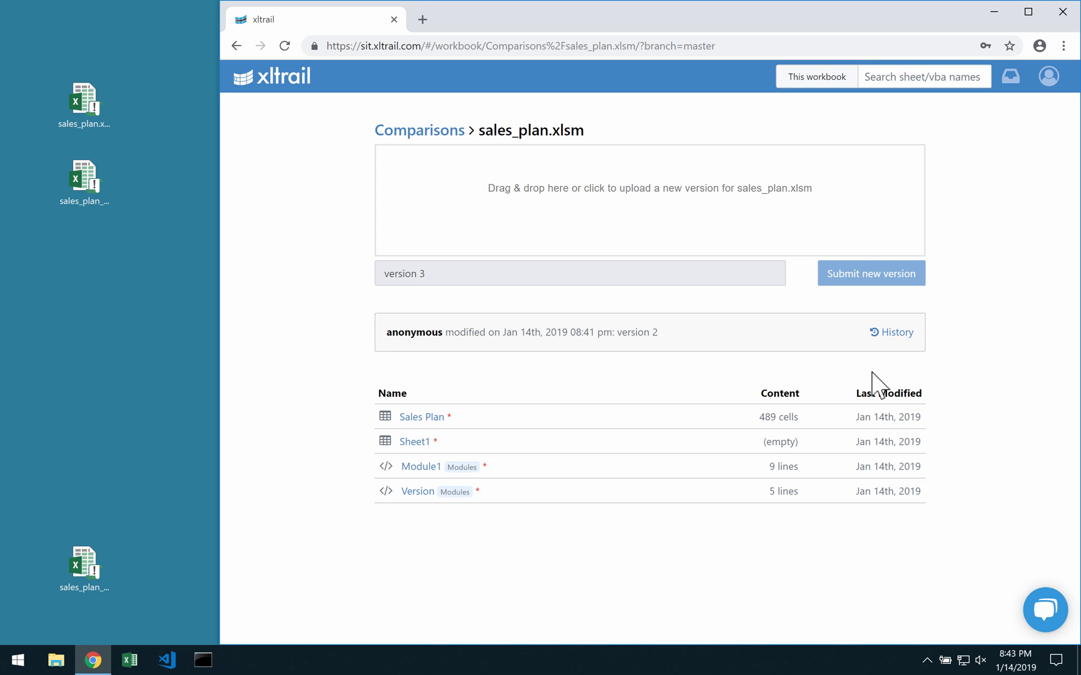
left_click(870, 273)
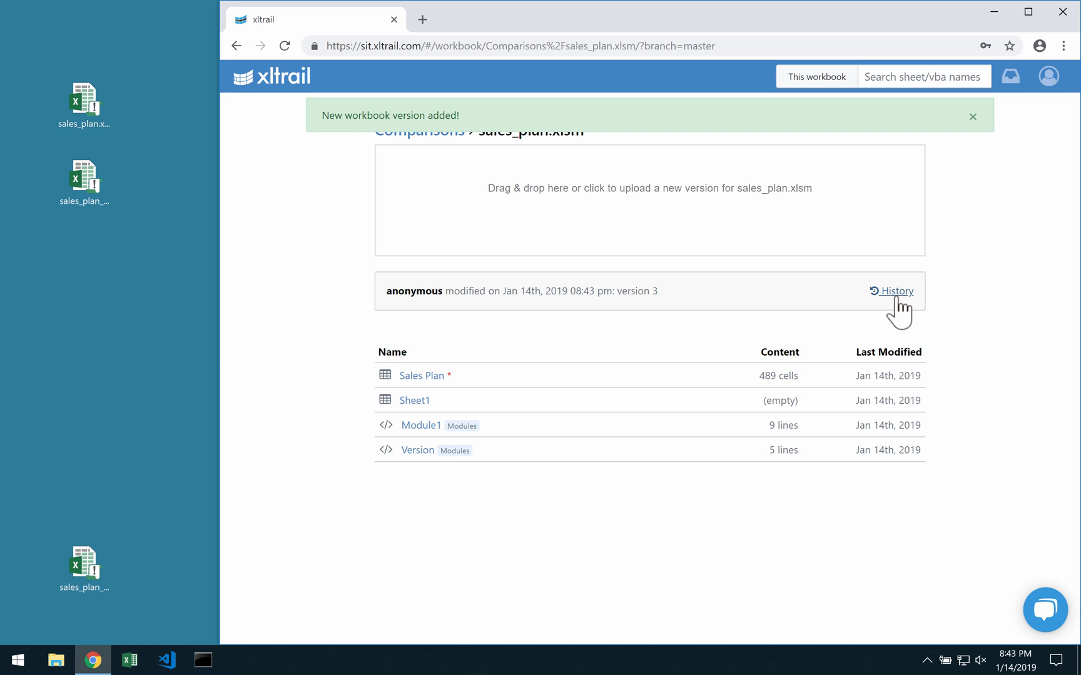
Review version 3's Sales Plan changes in History and copy the version 1 ID
left_click(891, 290)
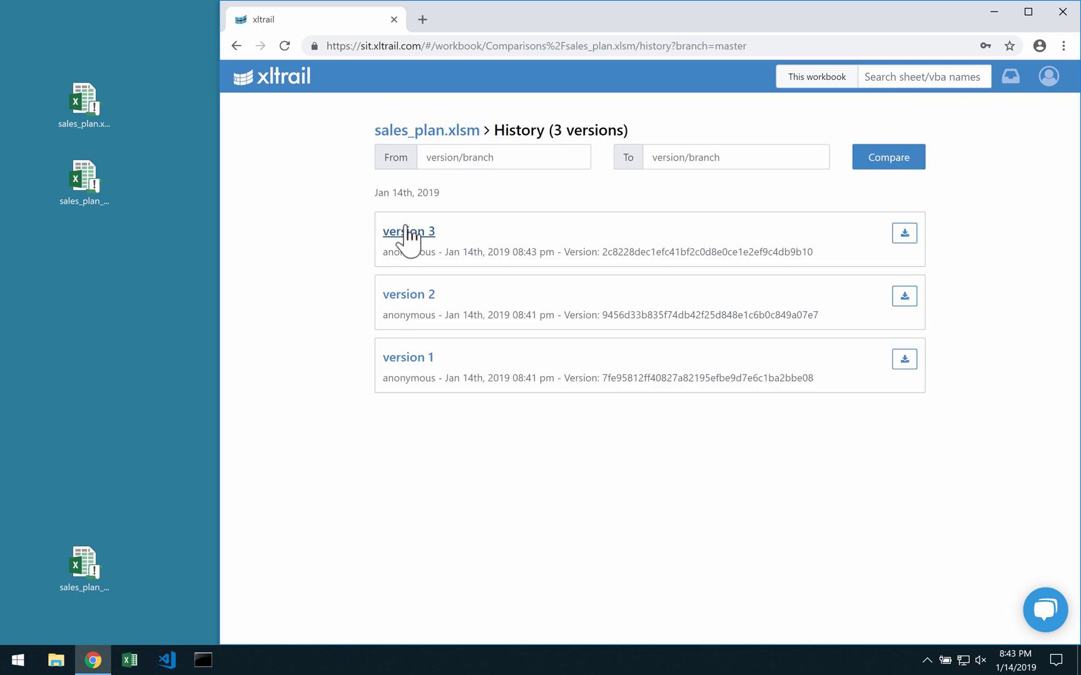
left_click(408, 231)
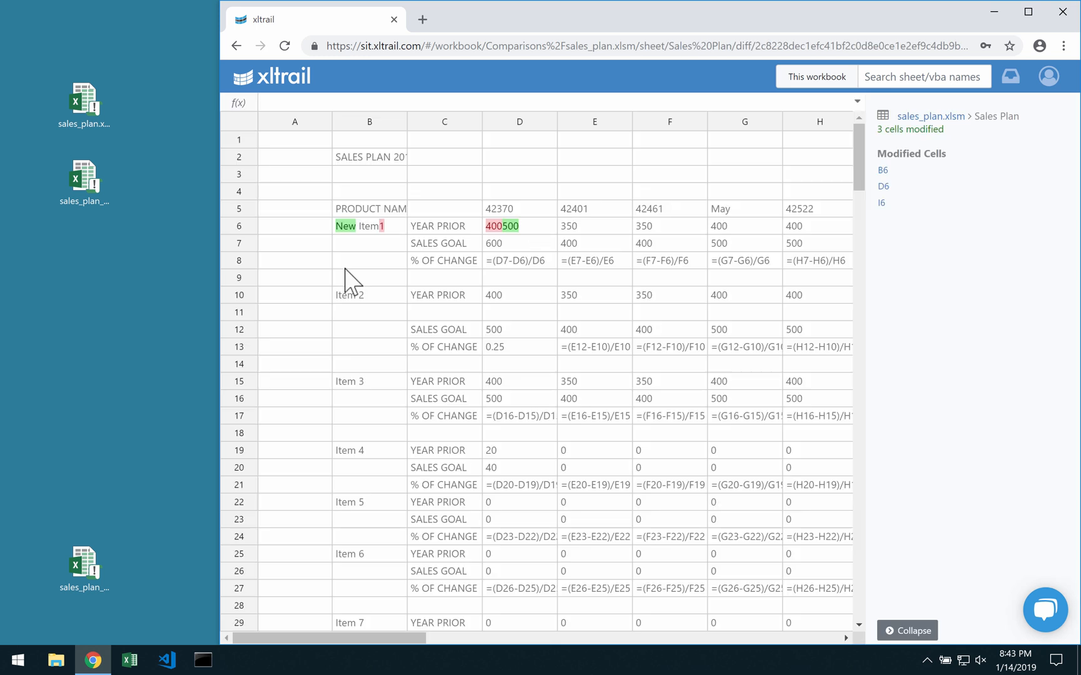
mouse_move(371, 292)
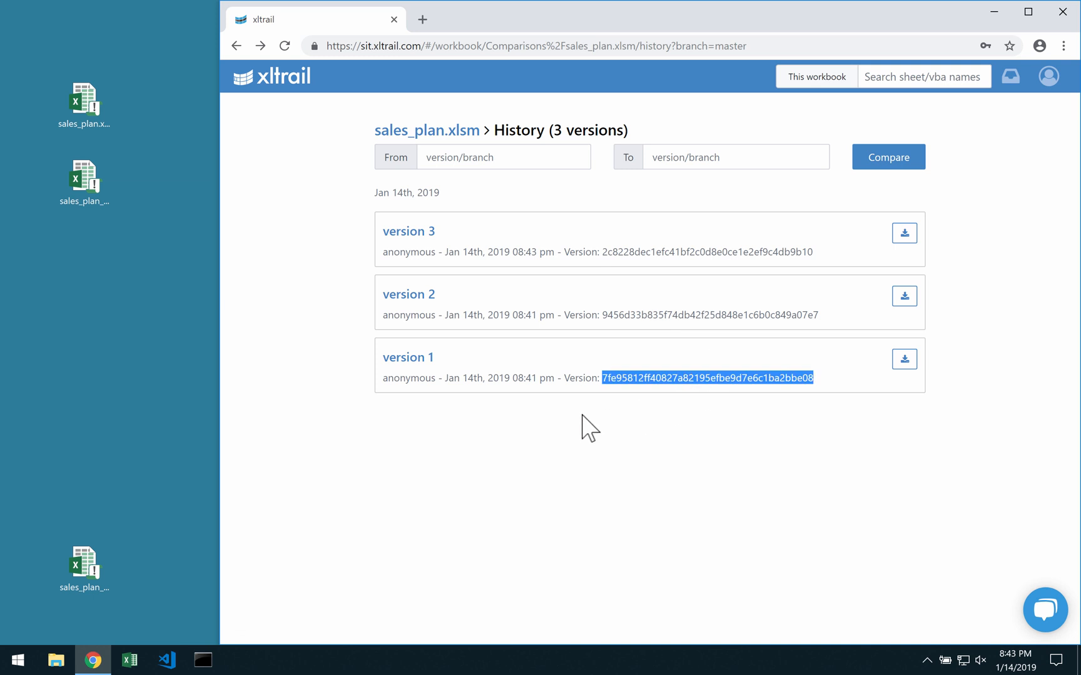
type("7fe95812ff40827a82195efbe9d7e6c1ba2bbe08")
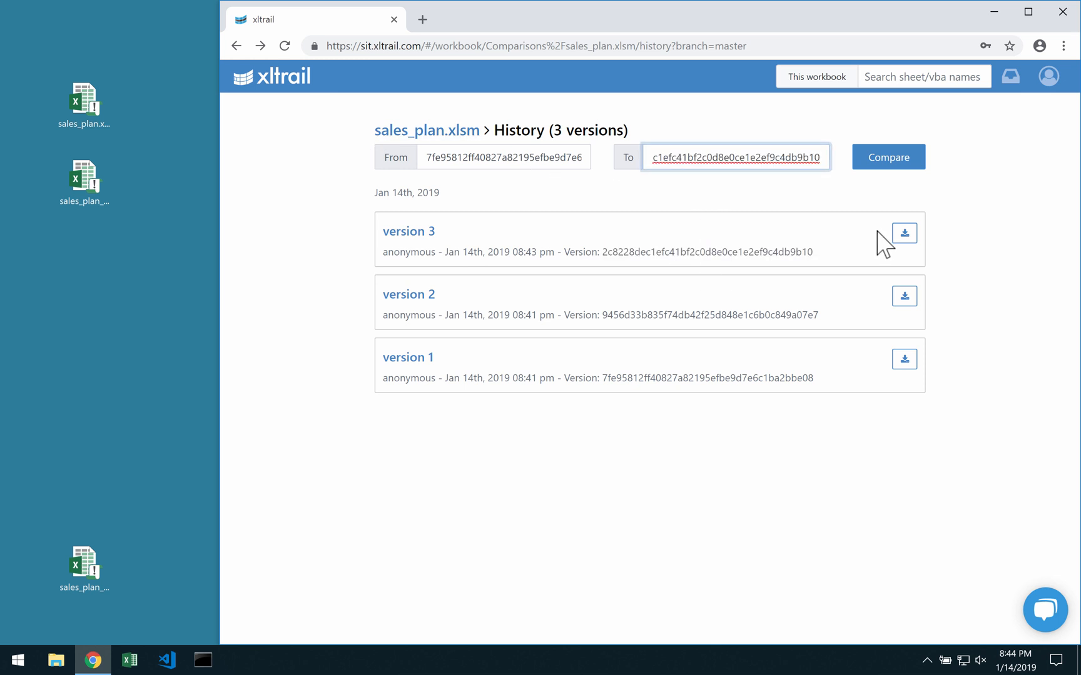
Compare version 1 to version 3 and open the Sales Plan sheet diff
left_click(887, 157)
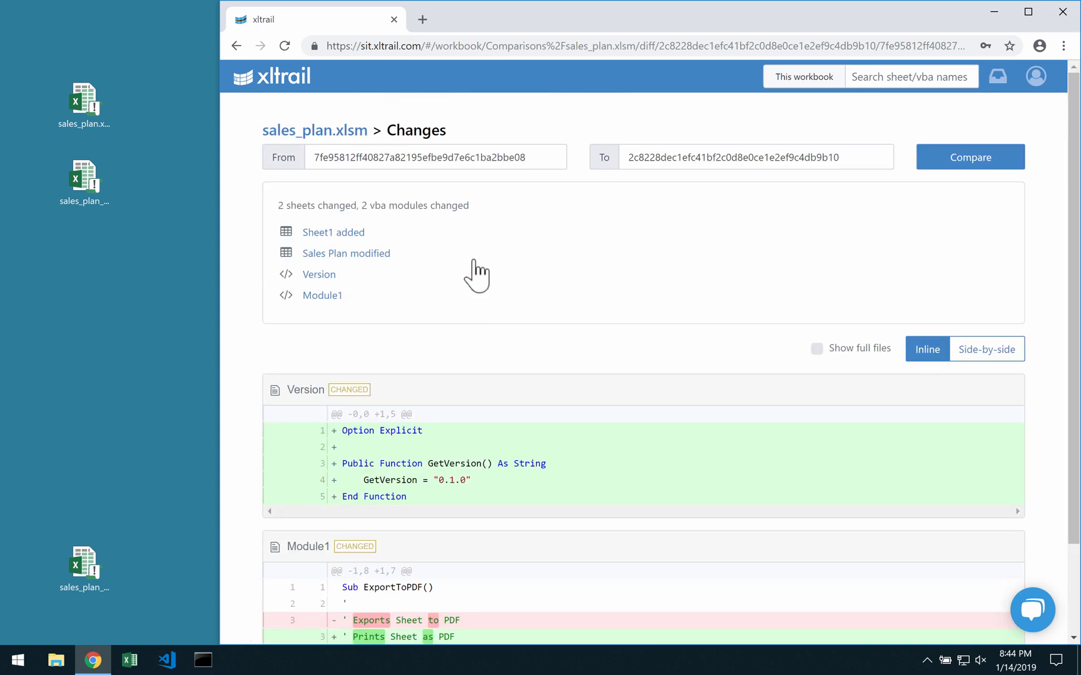
left_click(332, 232)
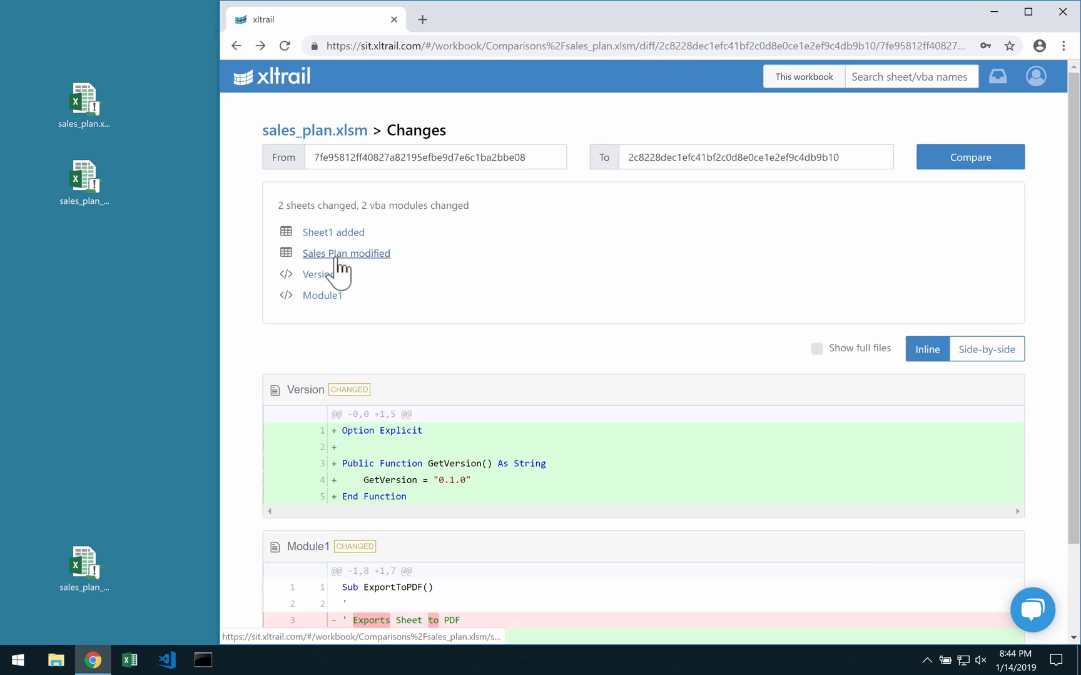
left_click(346, 253)
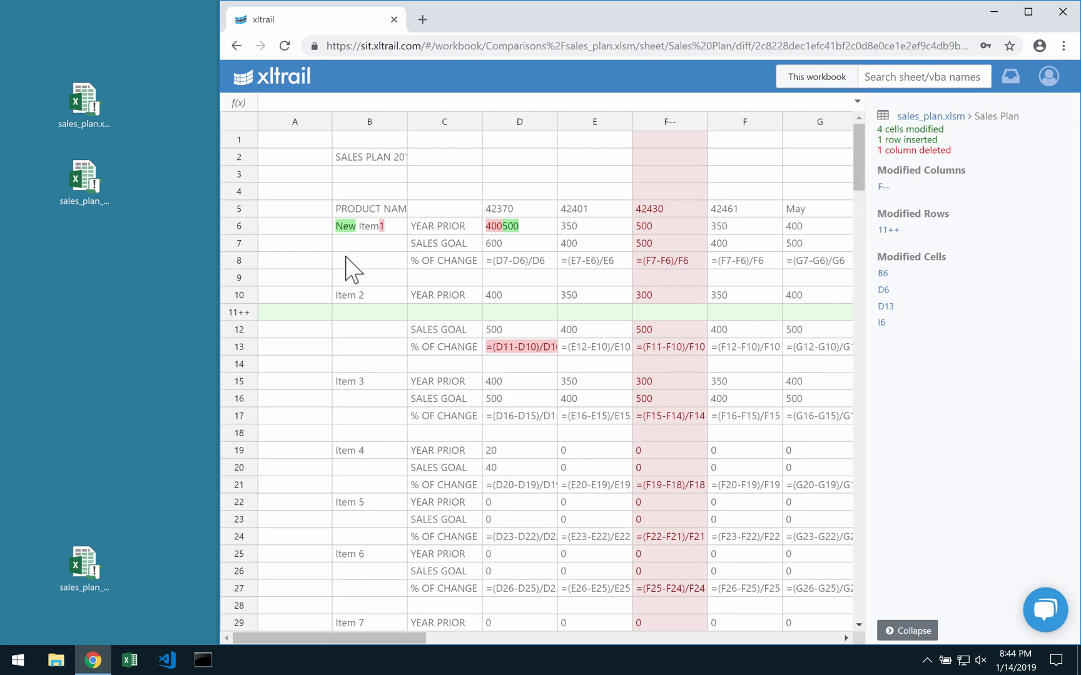